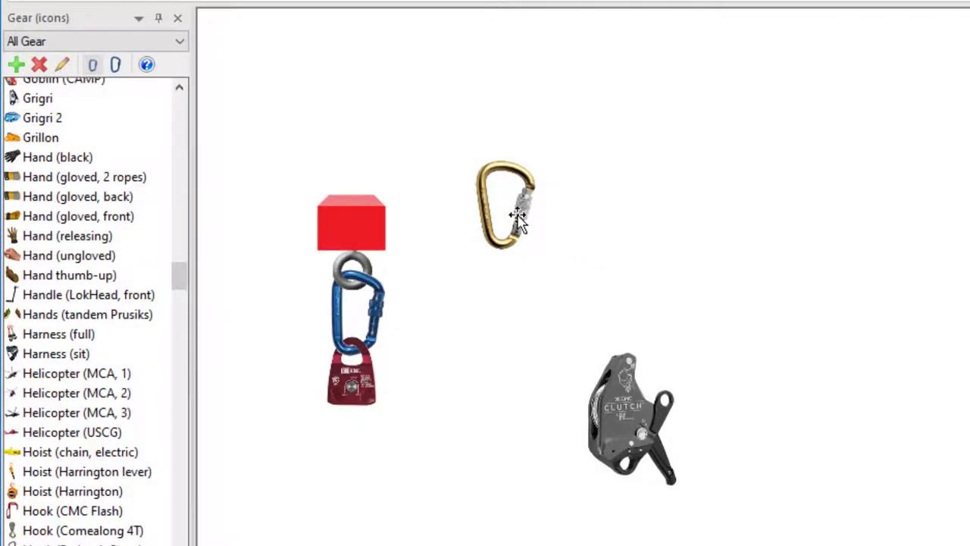
- Move the gold carabiner right, pull the red pulley off the assembly and rehang it under the blue carabiner
{"action": "left_click_drag", "start_coordinate": [507, 205], "coordinate": [667, 240]}
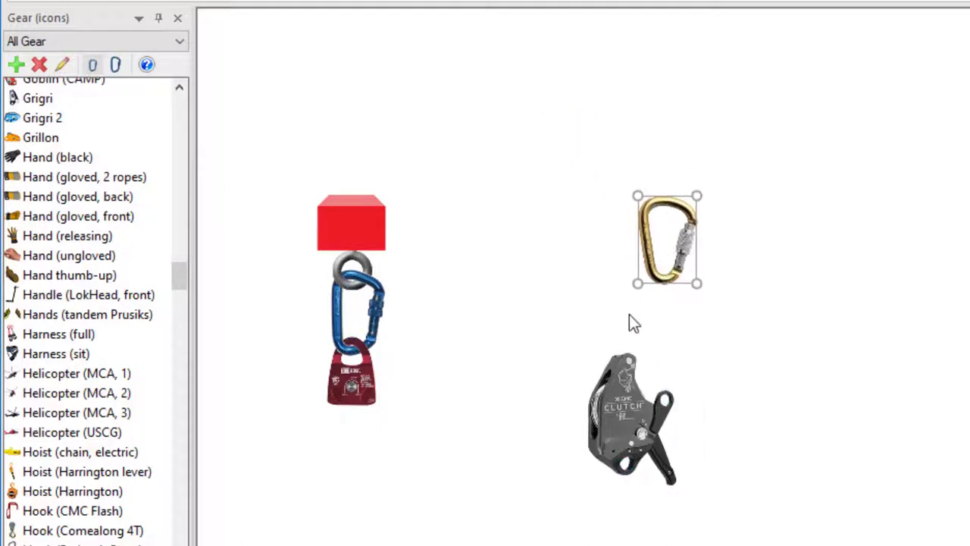
{"action": "left_click", "coordinate": [352, 382]}
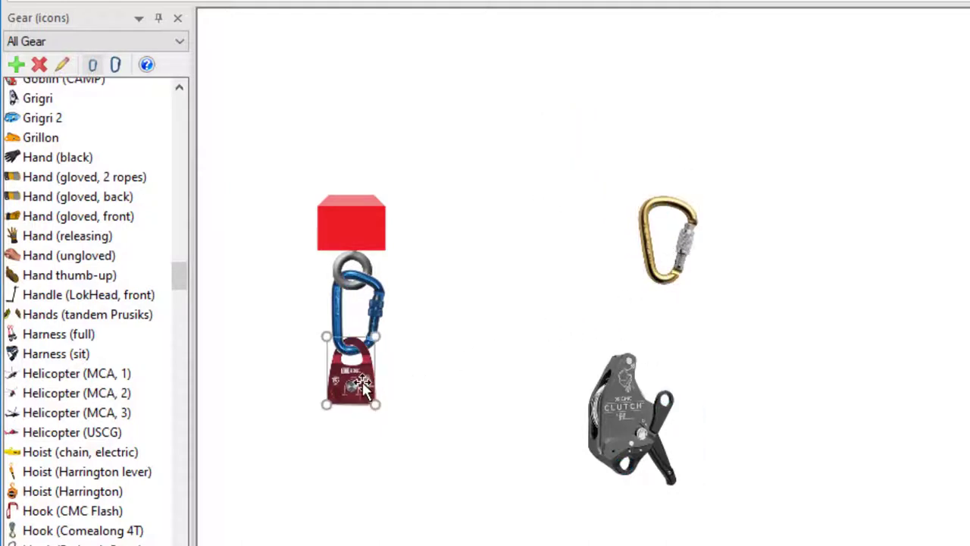
{"action": "left_click_drag", "start_coordinate": [352, 379], "coordinate": [491, 376]}
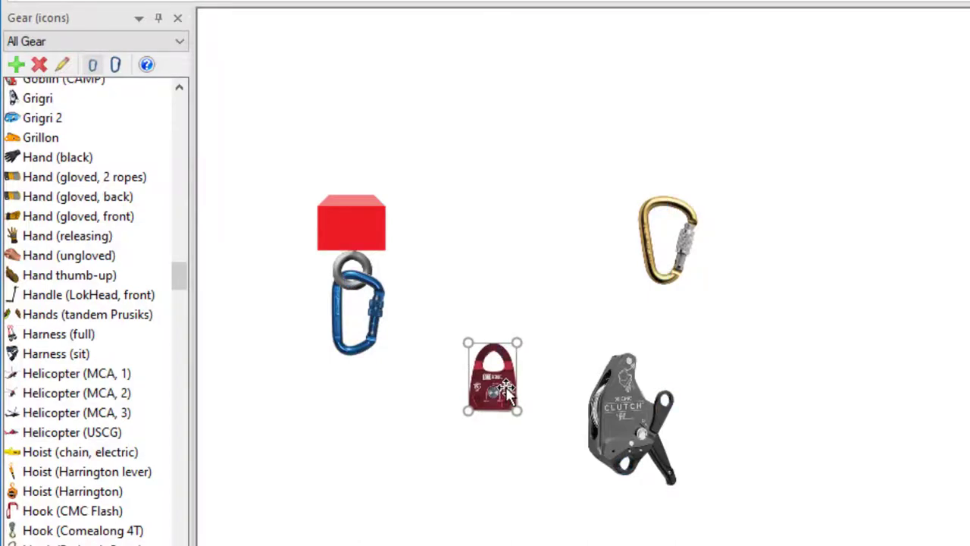
{"action": "left_click_drag", "start_coordinate": [493, 376], "coordinate": [351, 376]}
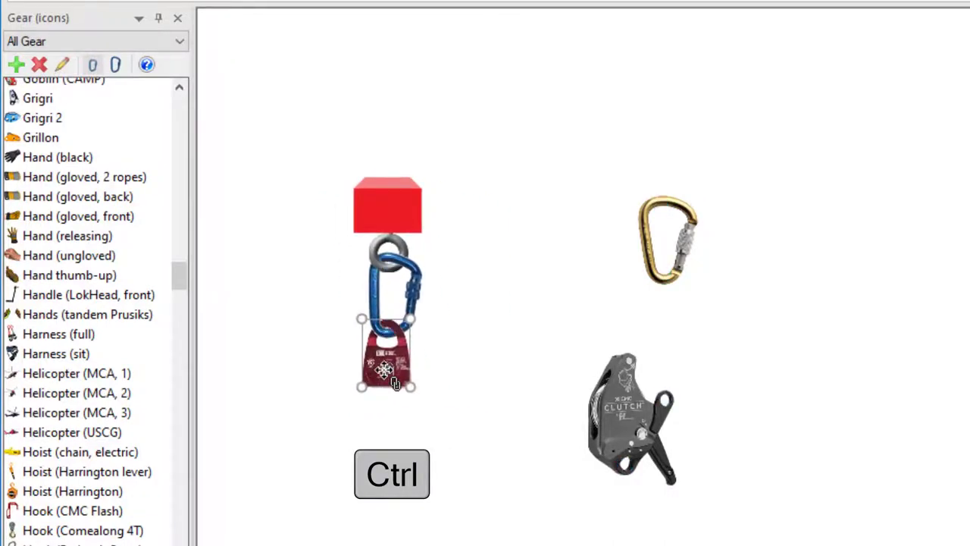
- Select the pulley with its linked parts and shift the whole anchor assembly right with Ctrl+Right
{"action": "left_click", "coordinate": [391, 379]}
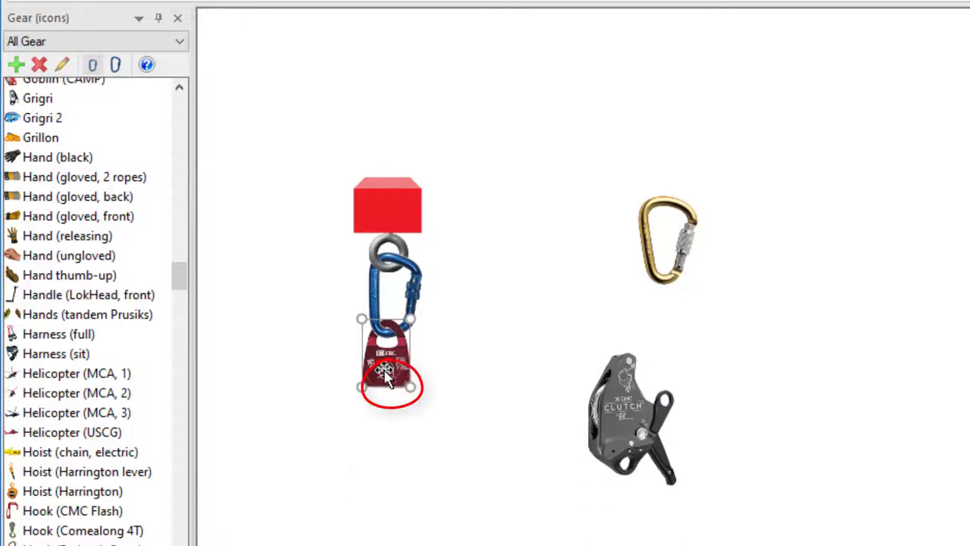
{"action": "key", "text": "ctrl"}
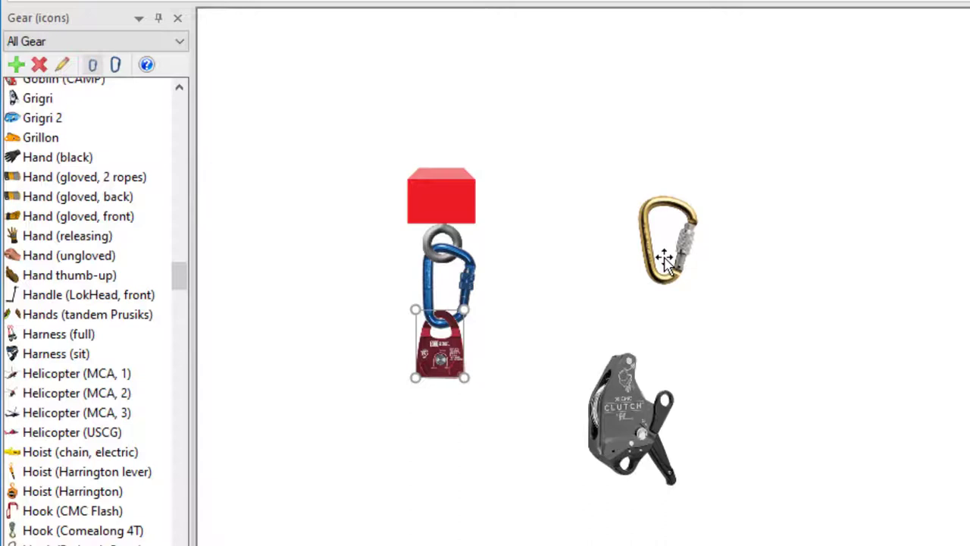
- Select the standalone gold carabiner and nudge it slightly upward
{"action": "left_click", "coordinate": [667, 240]}
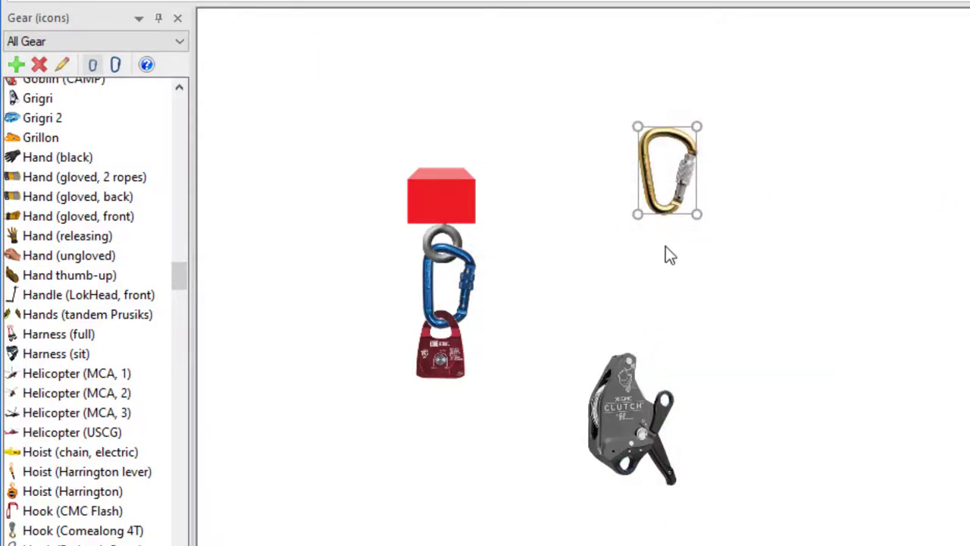
{"action": "mouse_move", "coordinate": [599, 314]}
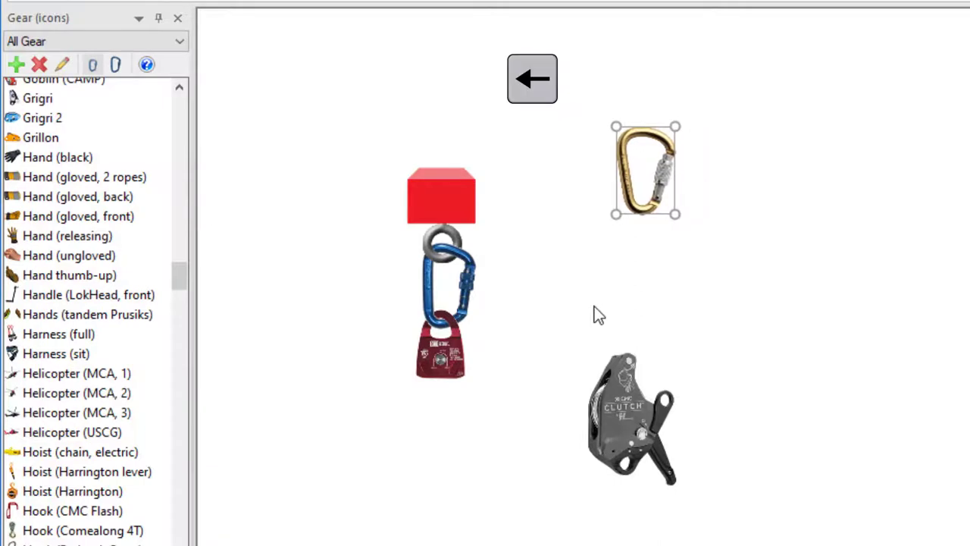
- Nudge the gold carabiner left with Left Arrow, then a larger step with Shift+Left
{"action": "left_click", "coordinate": [532, 78]}
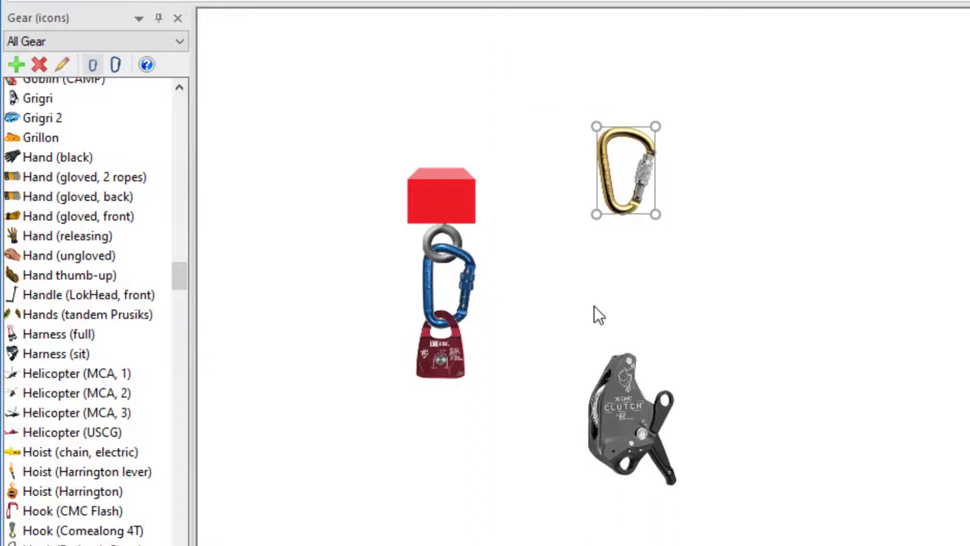
{"action": "key", "text": "shift"}
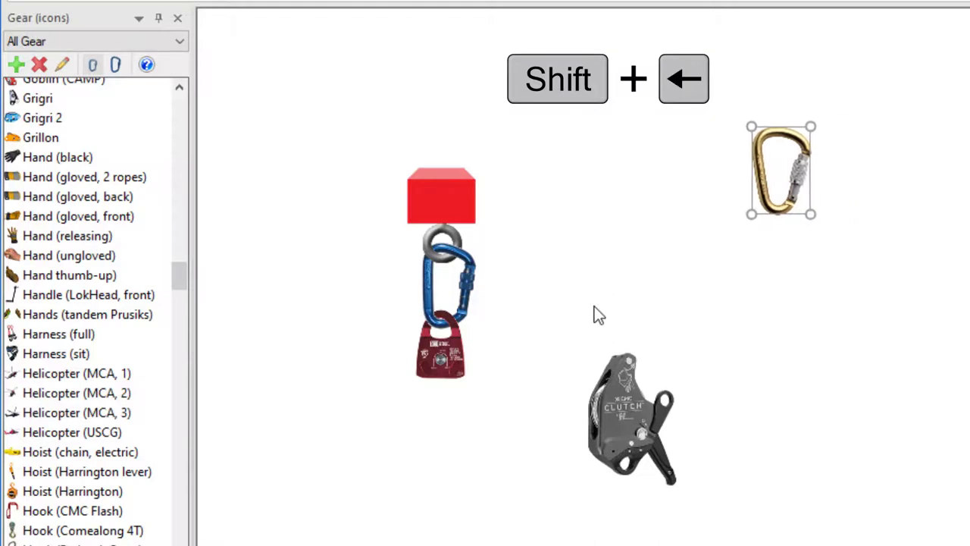
{"action": "key", "text": "shift+Left"}
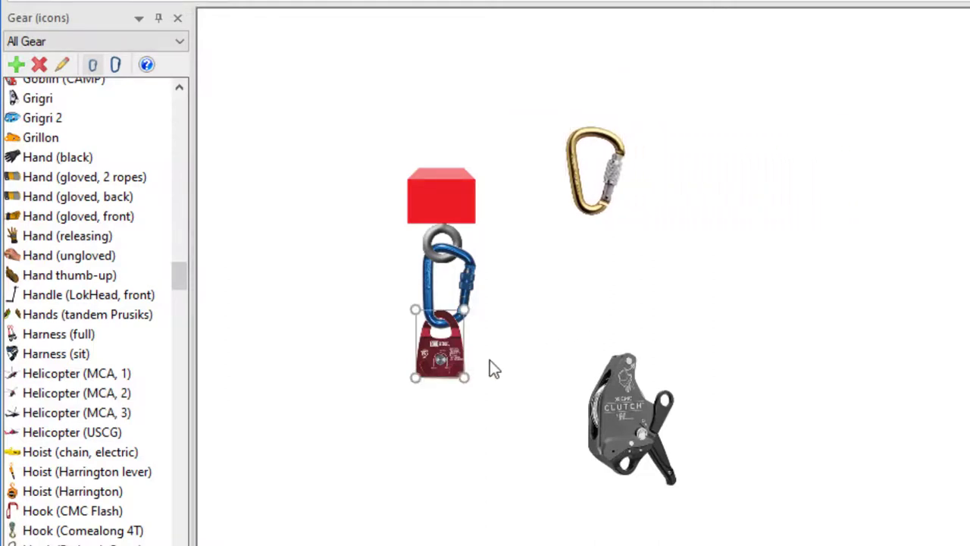
- Shift the linked anchor assembly two steps left with Ctrl+Left
{"action": "key", "text": "ctrl+Left"}
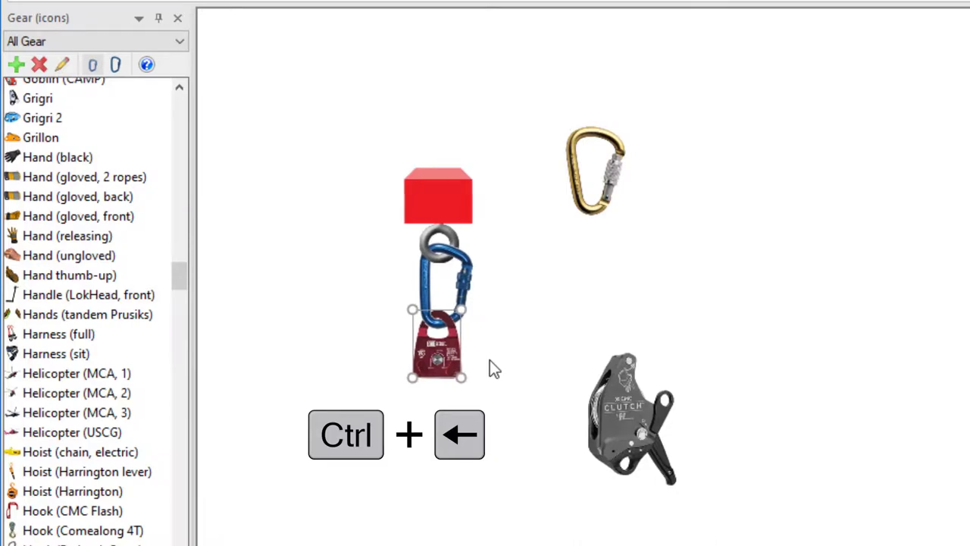
{"action": "key", "text": "ctrl+Left"}
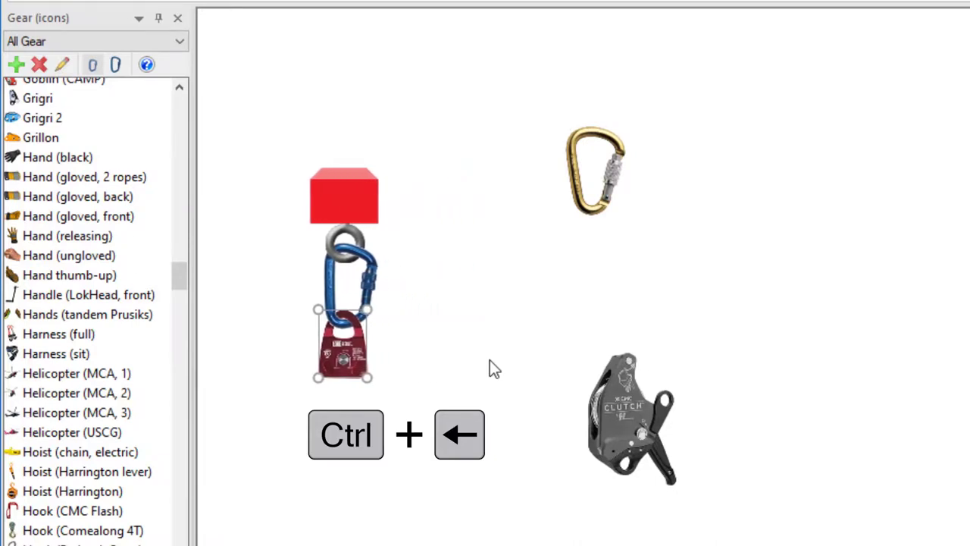